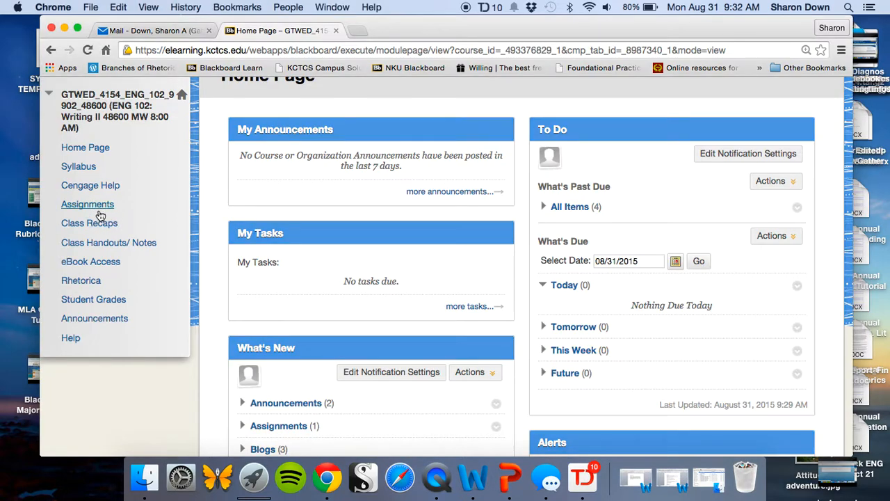
From the course's Assignments page, launch the Peermark assignment for Stasis Topic and Thesis
click(87, 203)
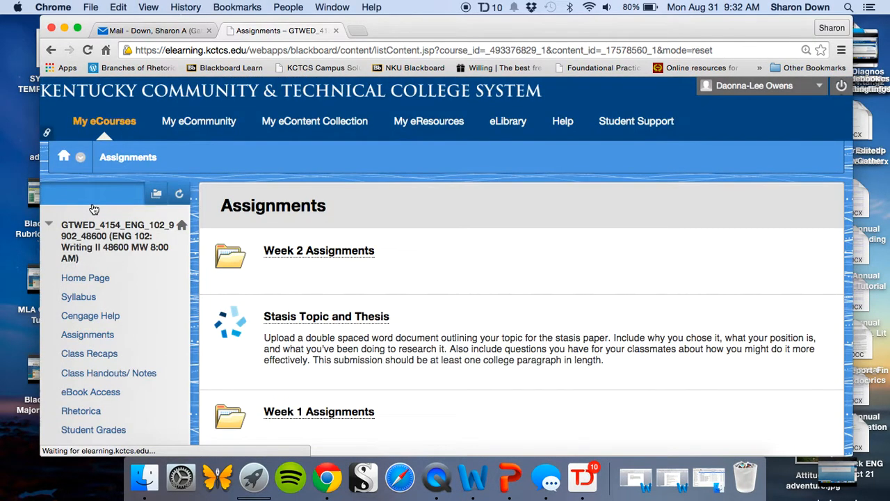
scroll(down, 3)
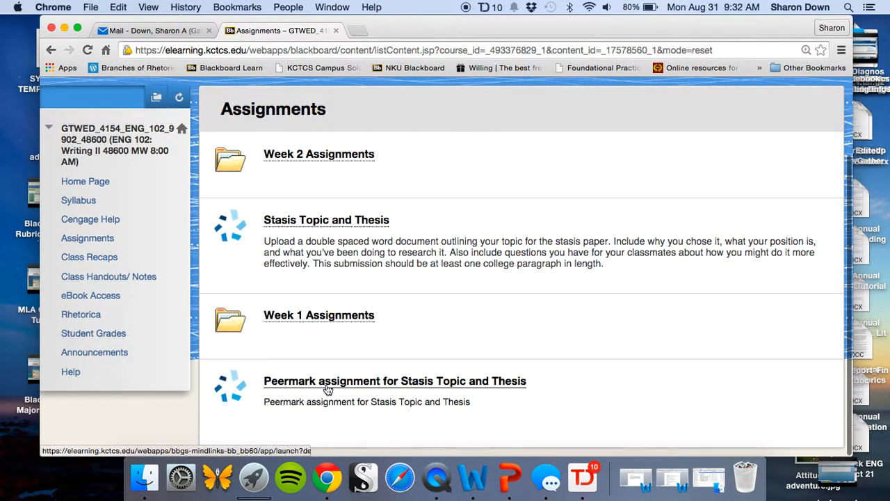
mouse_move(341, 386)
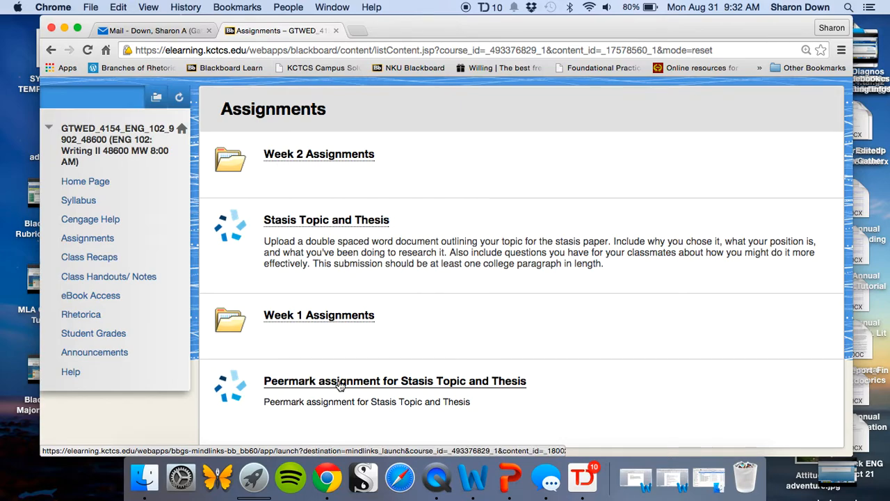
click(395, 381)
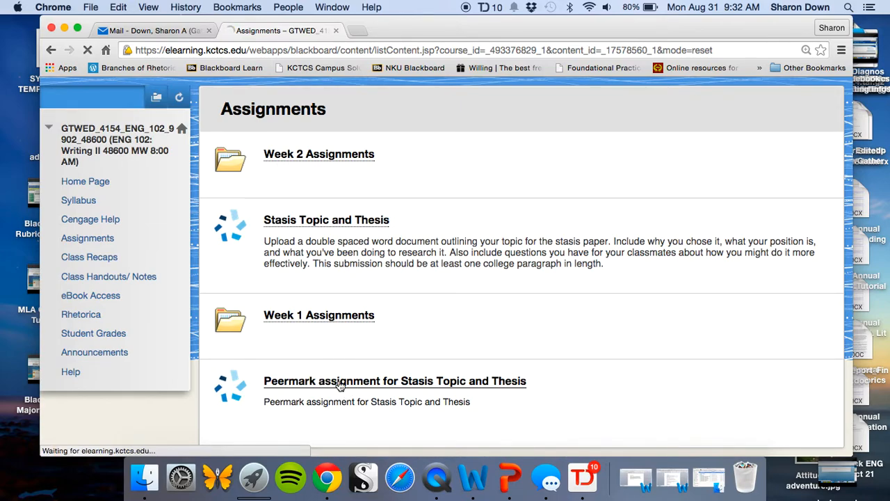
Load the Peermark assignment in MindTap and read through the InSite user agreement to its end
click(395, 381)
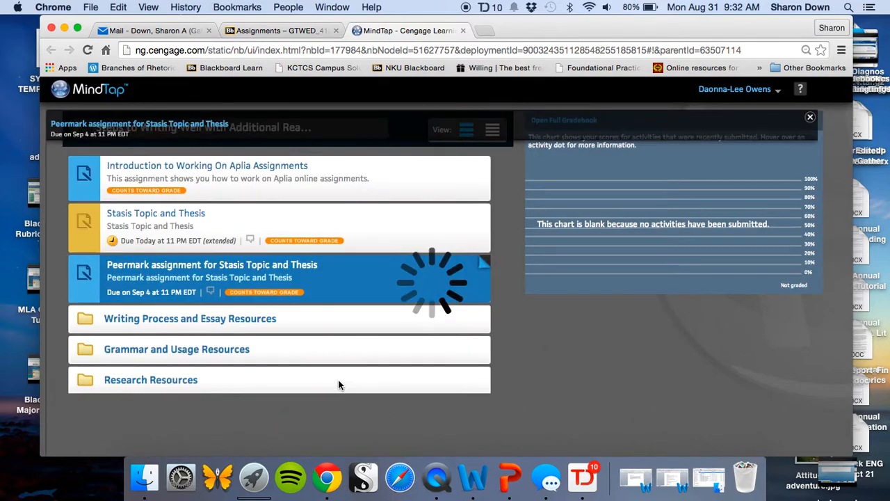
click(212, 278)
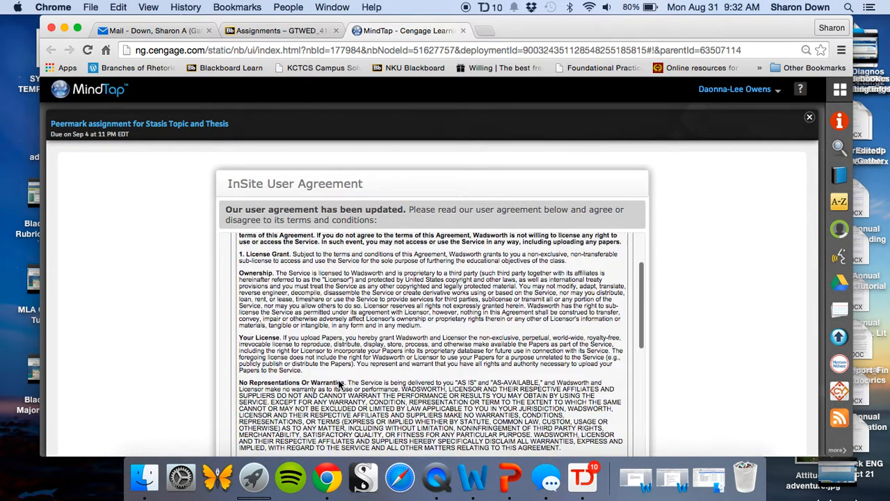
scroll(down, 3)
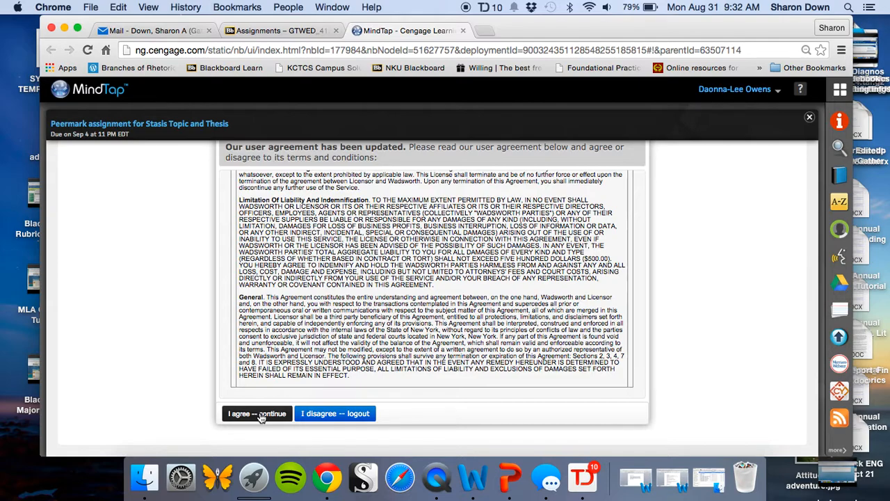
Agree to the user agreement and start a review from the Write Reviews choices
click(255, 413)
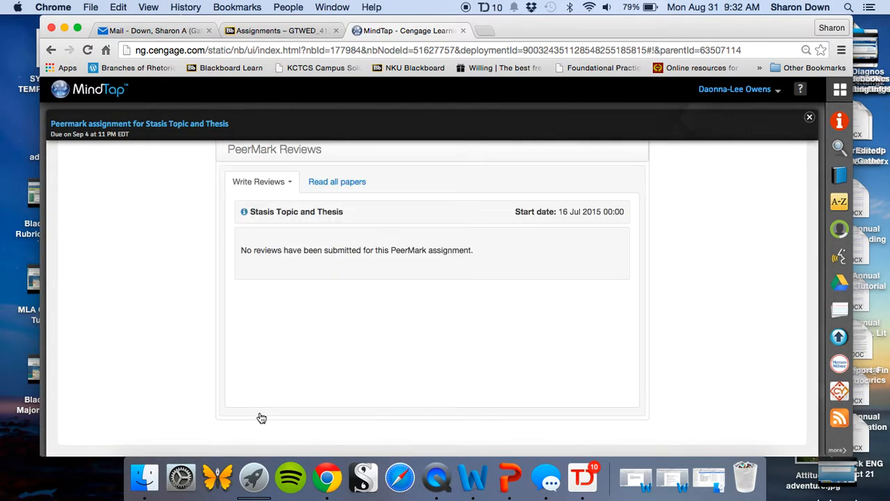
mouse_move(316, 420)
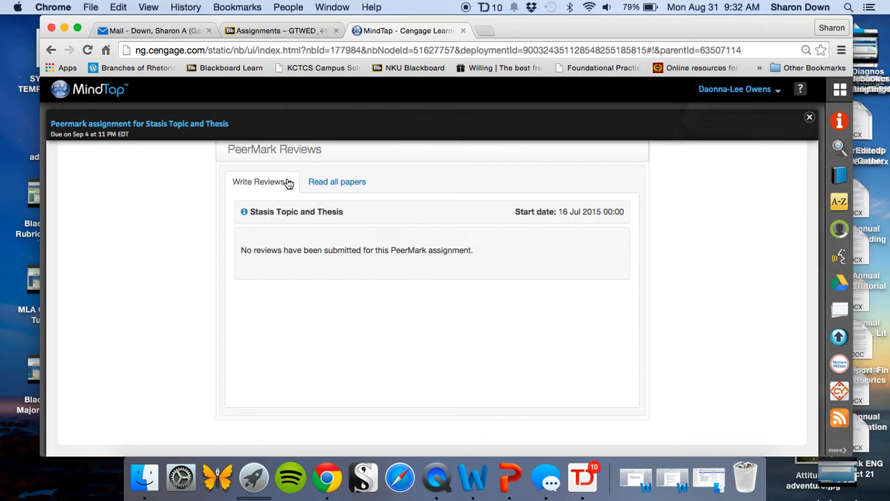
mouse_move(291, 185)
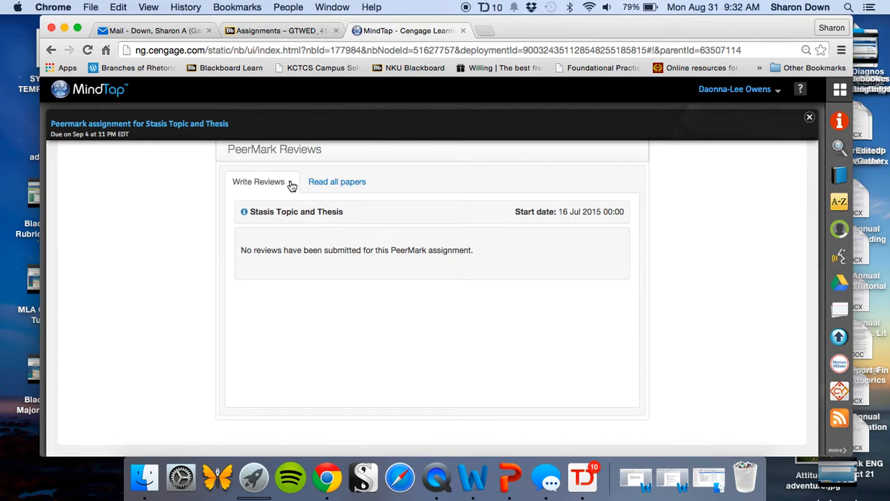
click(261, 181)
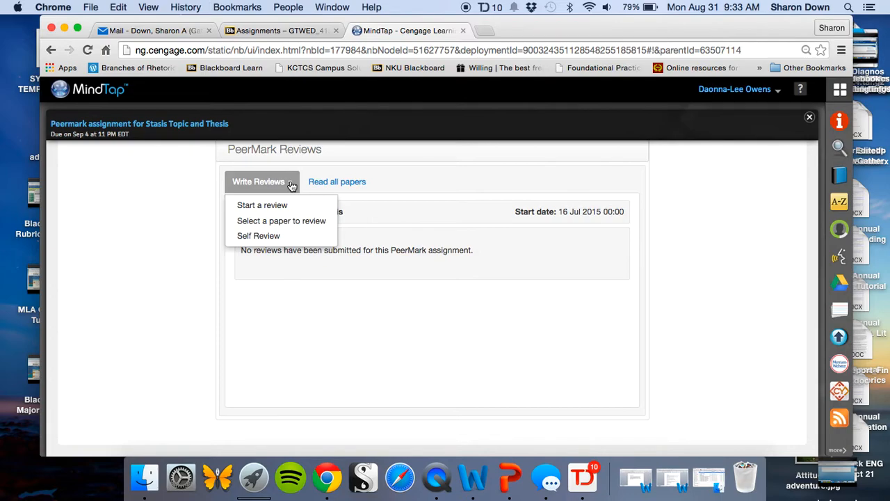
mouse_move(261, 206)
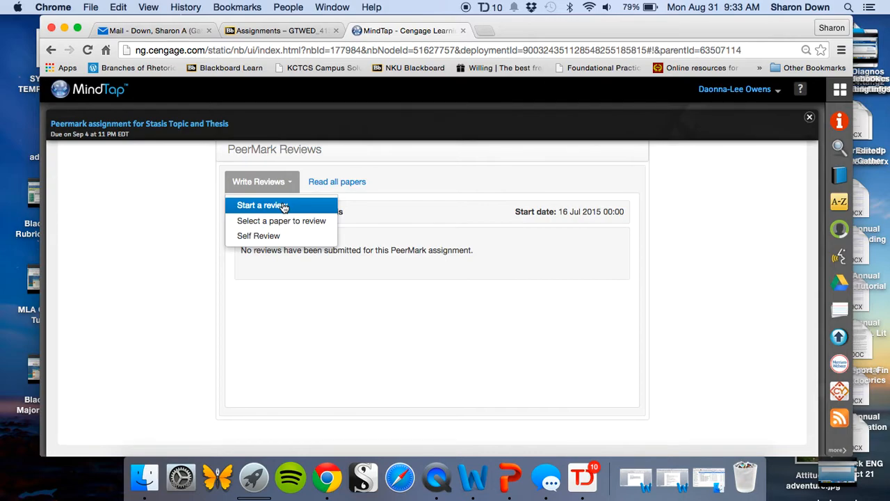
mouse_move(292, 207)
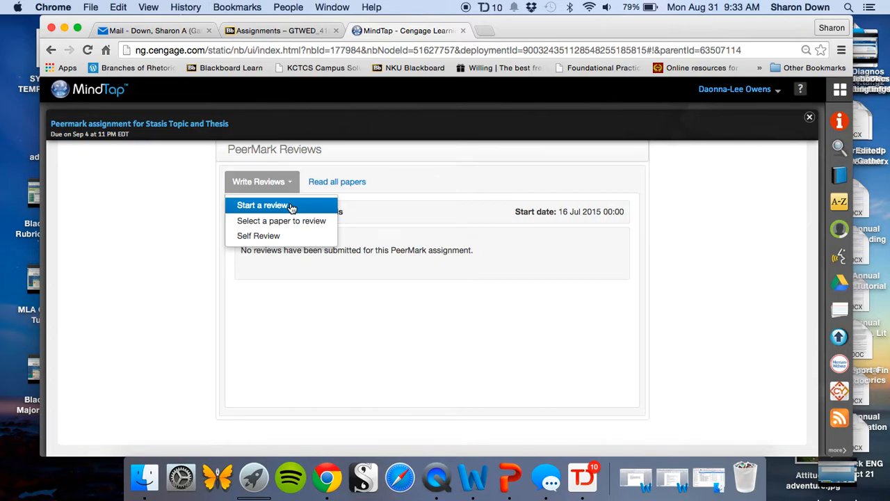
mouse_move(290, 225)
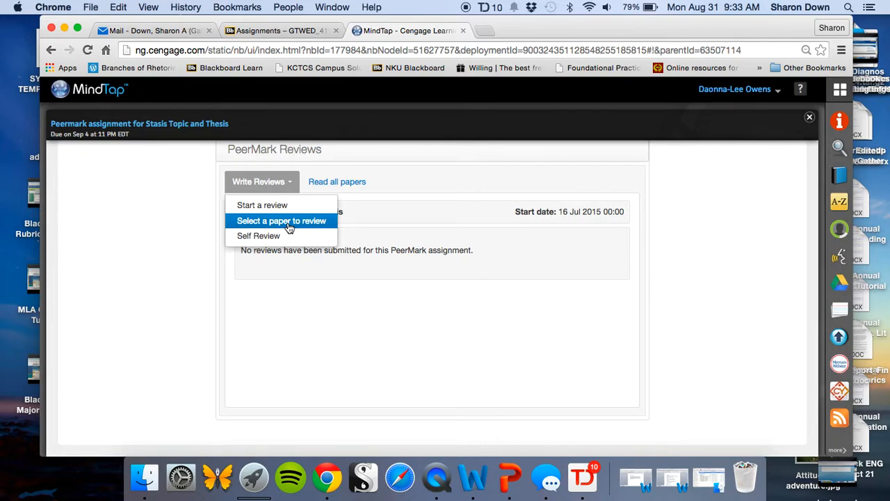
mouse_move(278, 236)
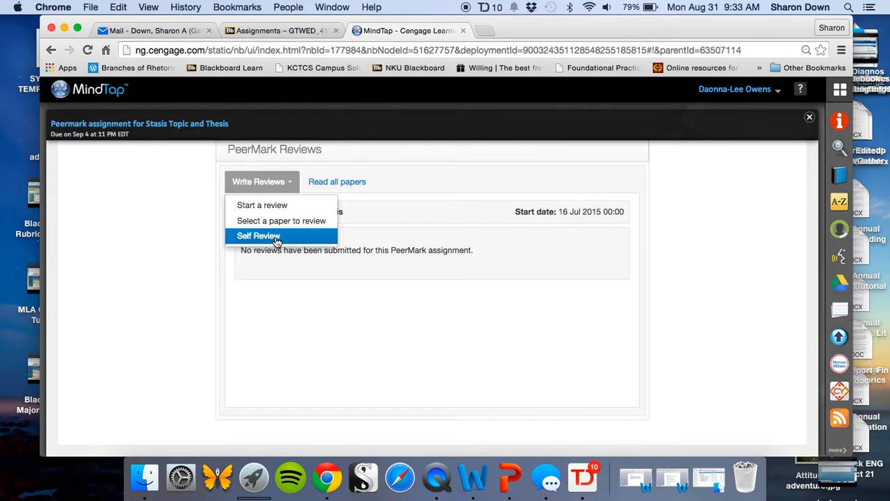
click(258, 235)
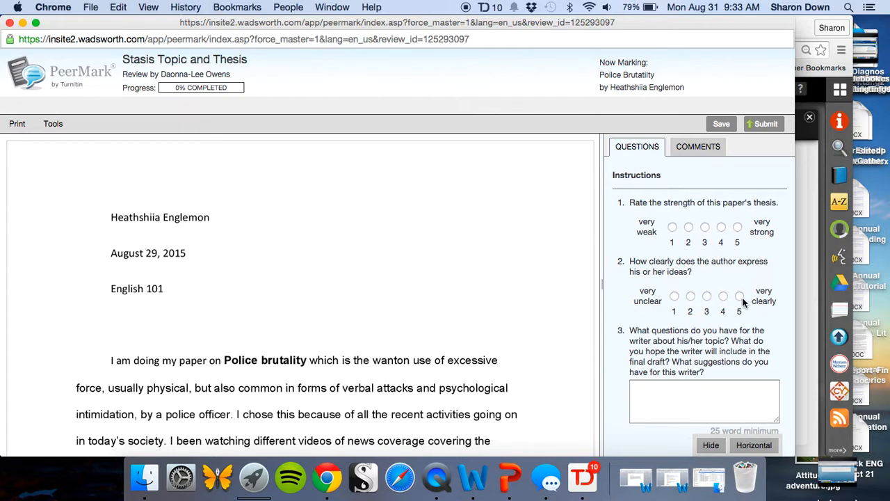
mouse_move(662, 220)
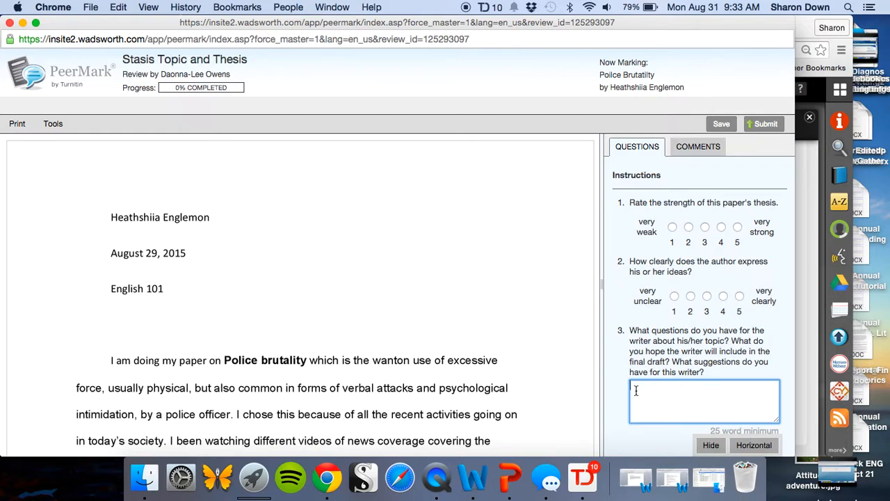
mouse_move(619, 426)
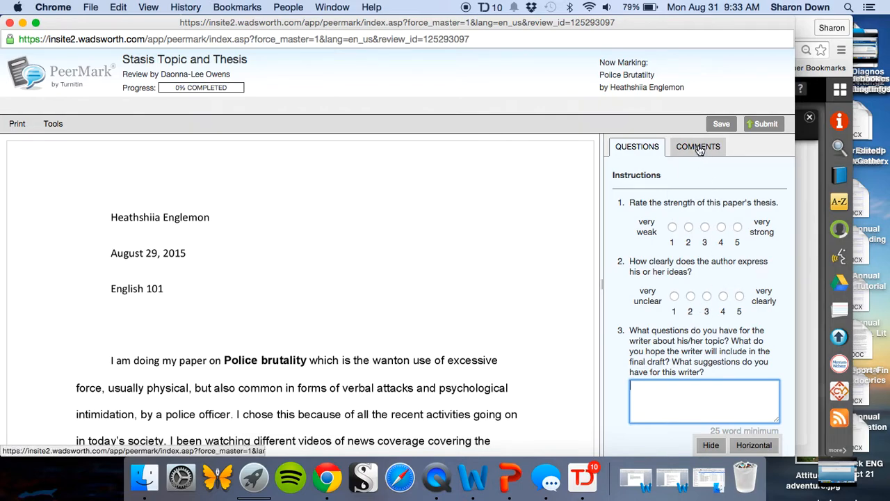
Show the paper's Comments list and cancel a new comment without saving it
click(698, 146)
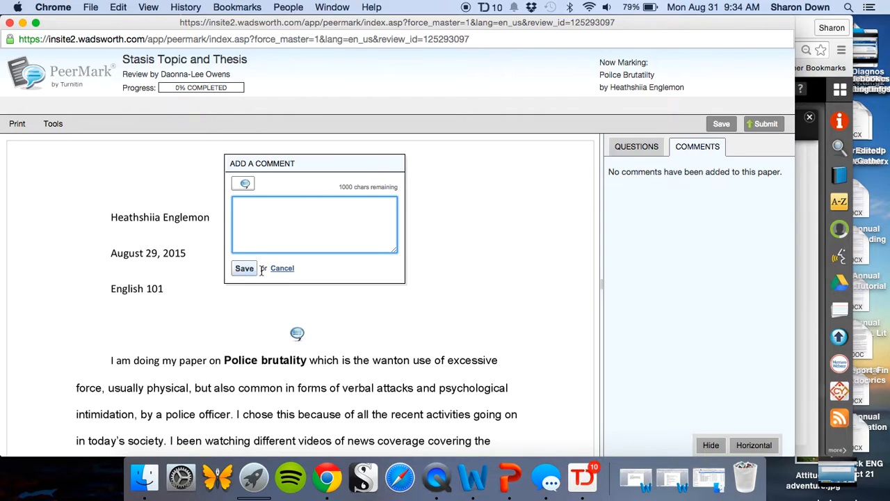
click(282, 267)
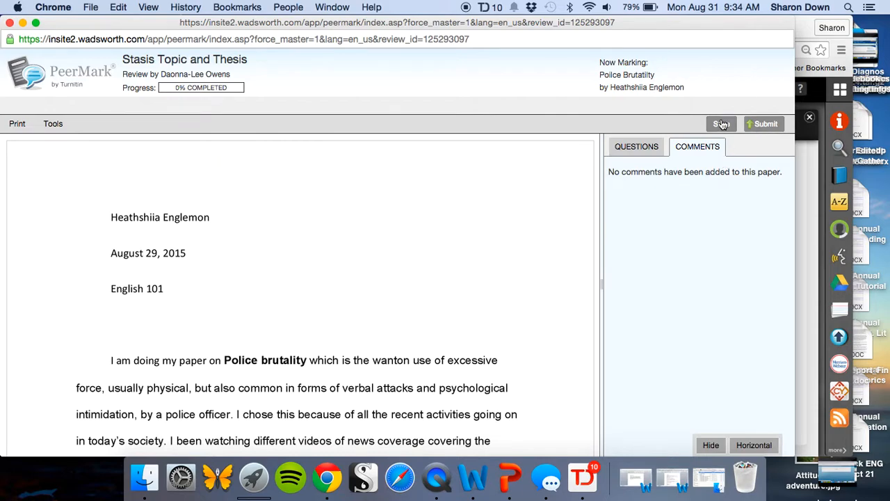